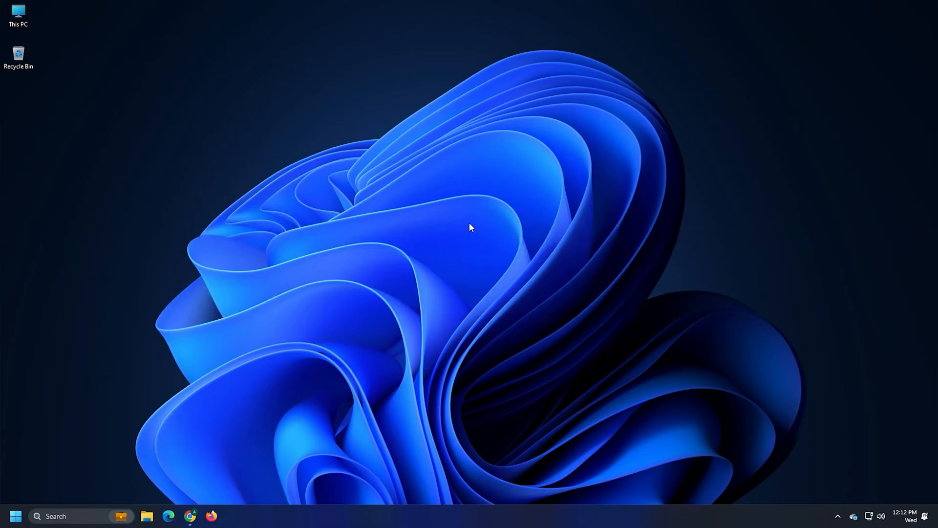
# Open Windows Settings on the System page with Win+I.
pyautogui.press('Win+i')
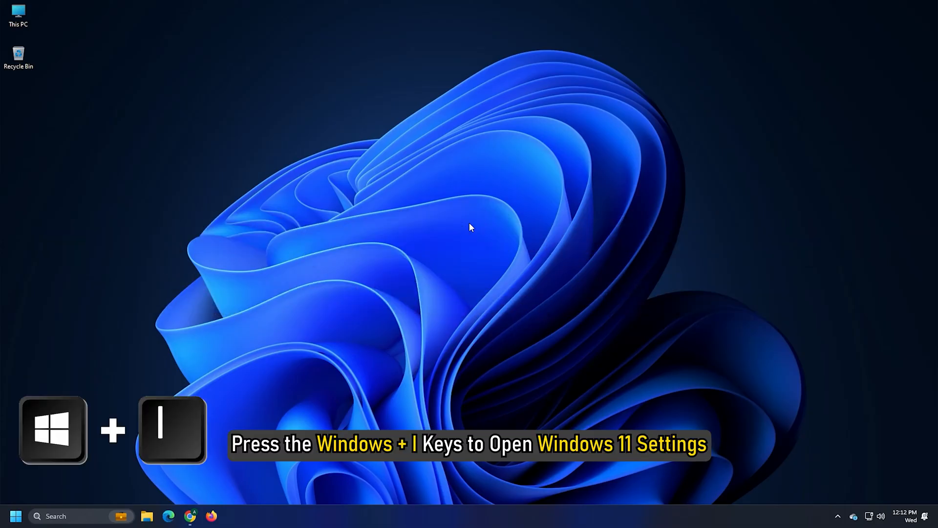
pyautogui.press('Win+I')
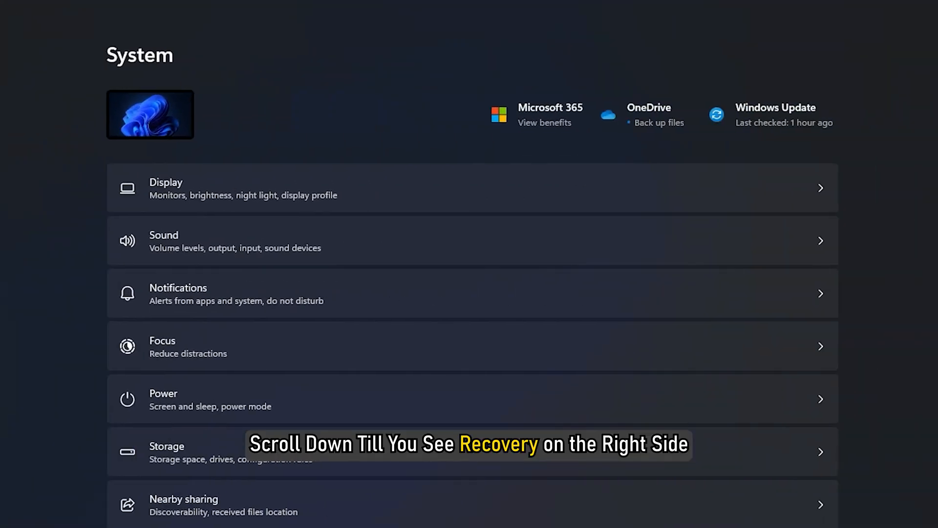
# Go to Recovery and restart the PC into Advanced startup.
pyautogui.scroll(-3)
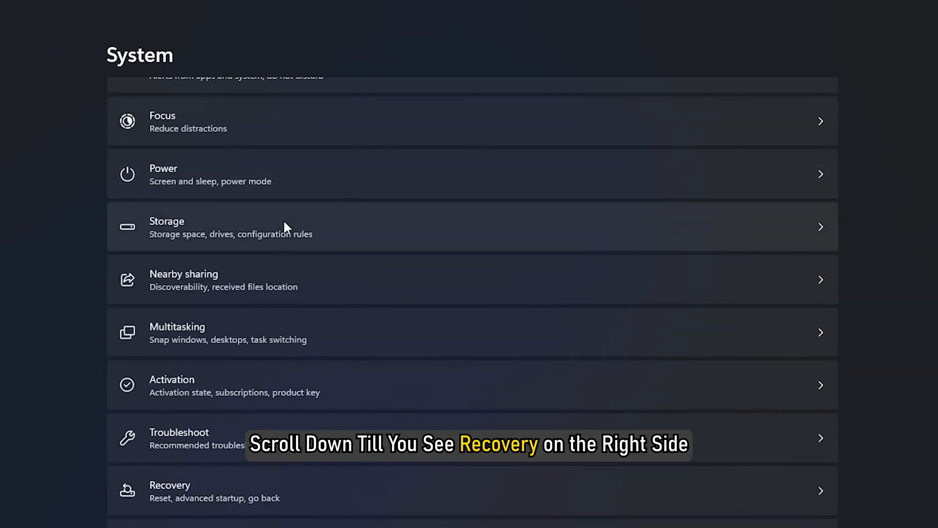
pyautogui.scroll(-3)
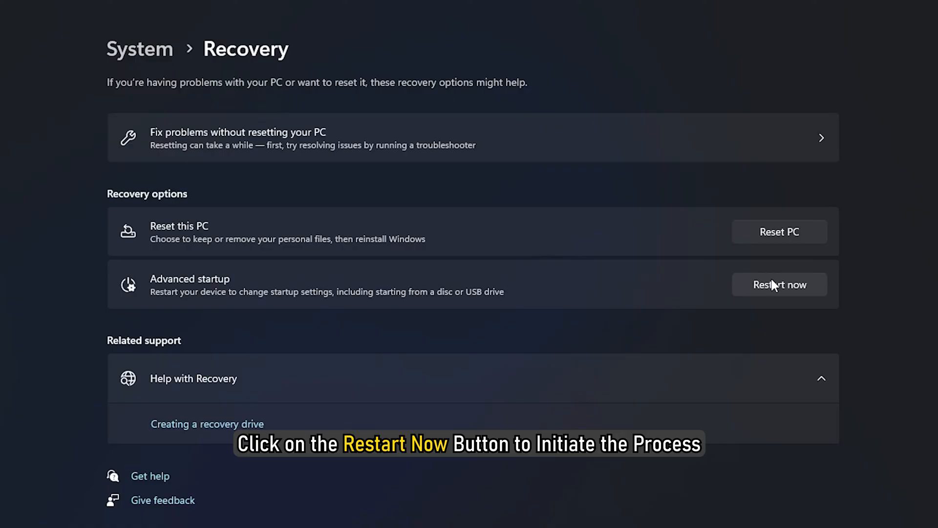
pyautogui.click(779, 284)
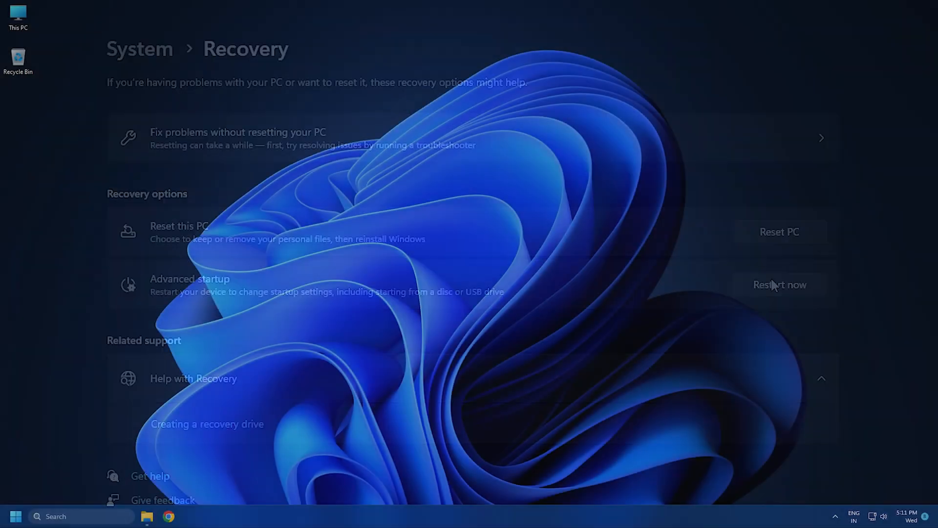
pyautogui.click(780, 284)
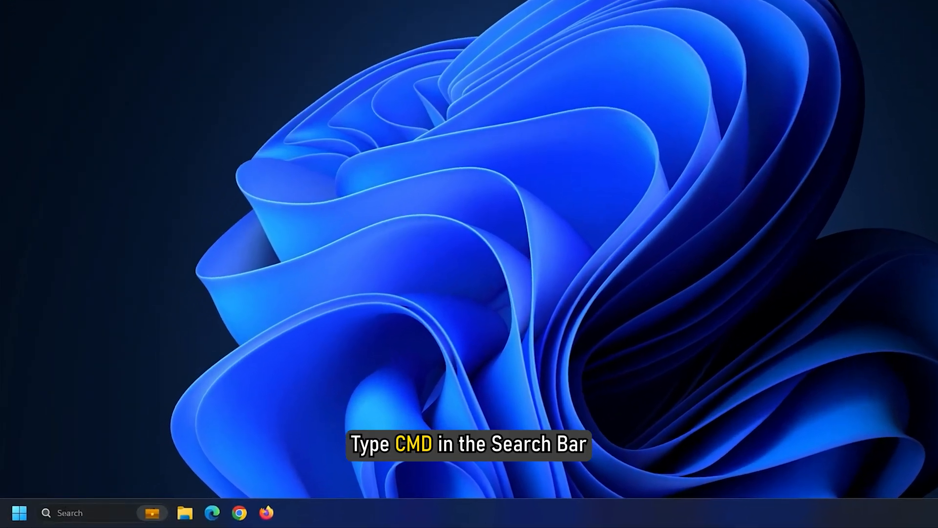
# Launch Command Prompt as administrator and run sfc /scannow.
pyautogui.write('cmd')
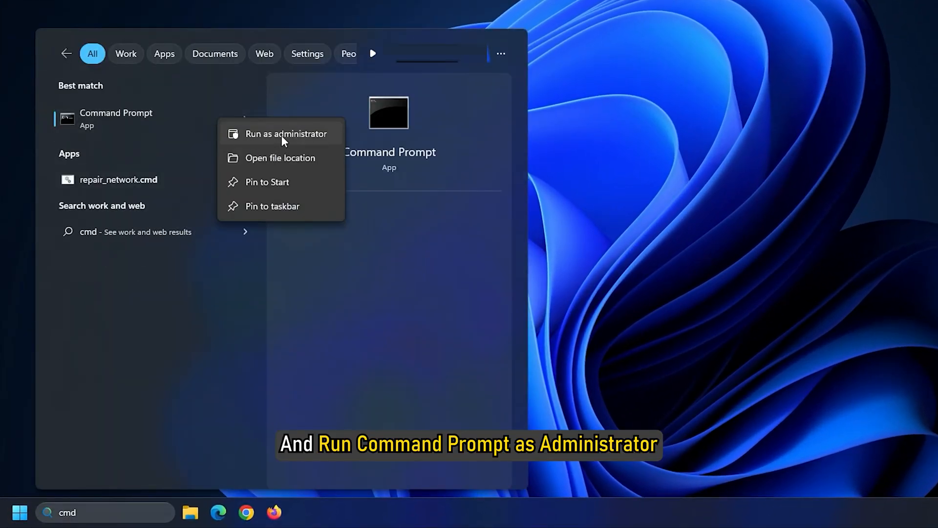
pyautogui.click(287, 134)
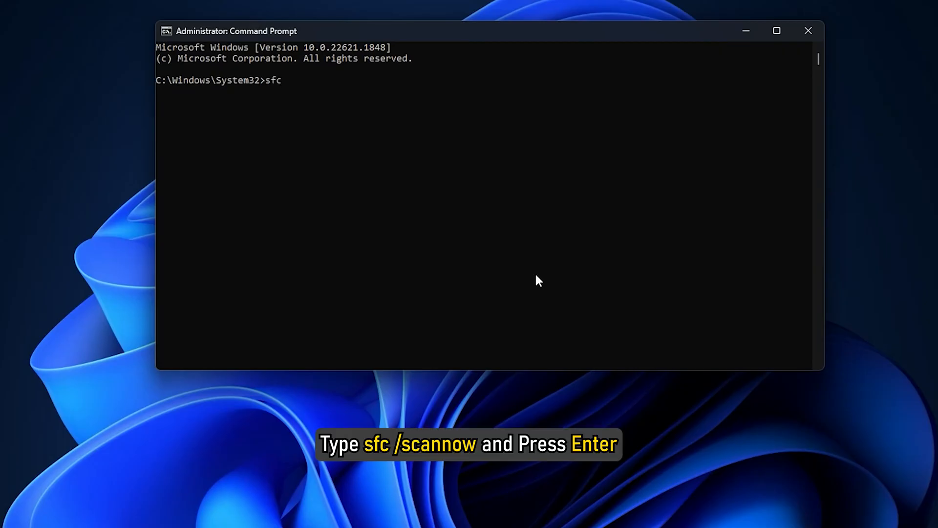
pyautogui.write('/scan')
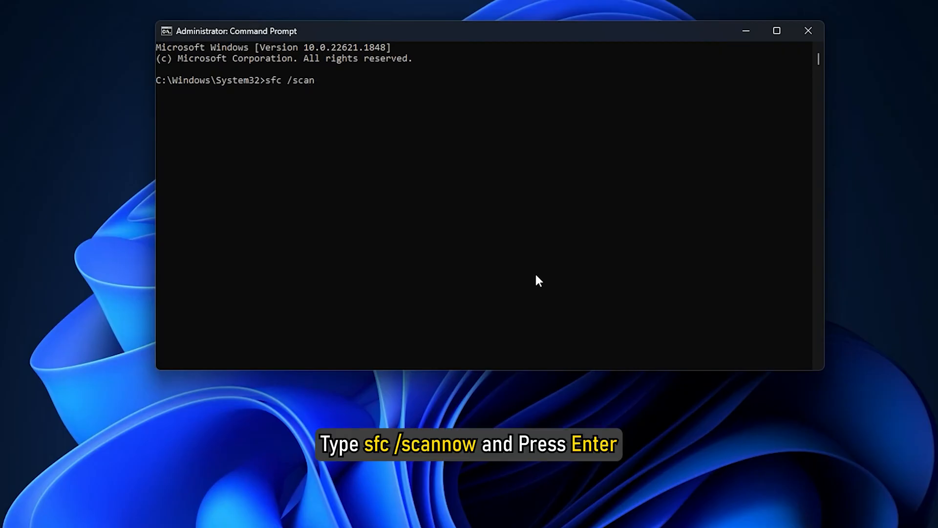
pyautogui.press('Enter')
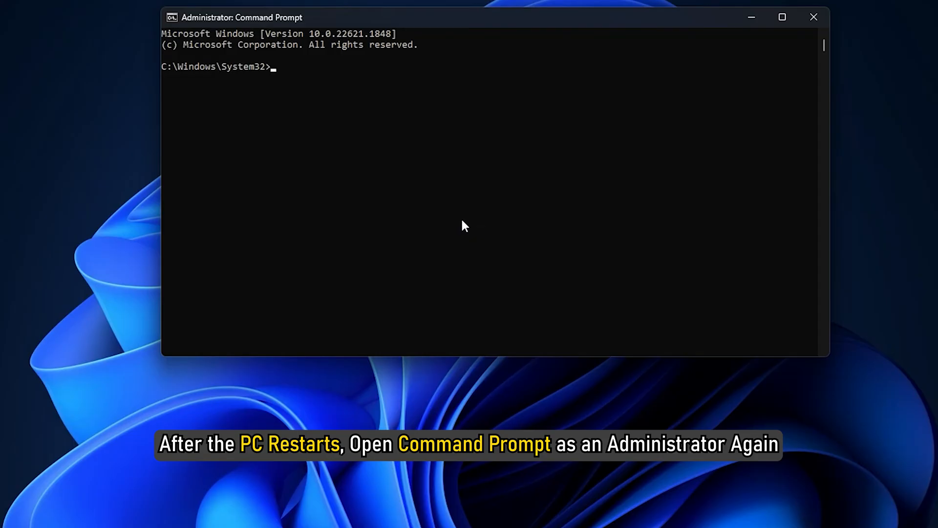
pyautogui.moveTo(413, 209)
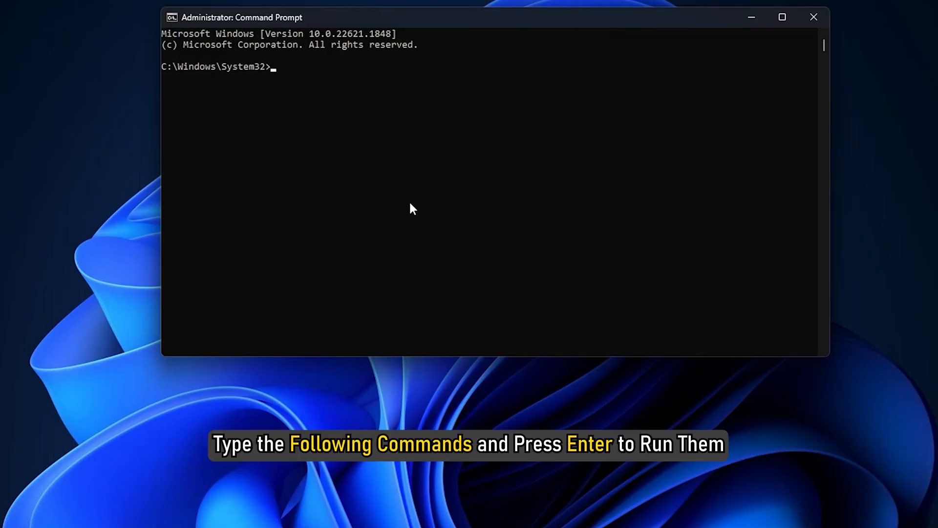
# Run Dism /Online /Cleanup-Image /RestoreHealth after the health check completes.
pyautogui.press('Enter')
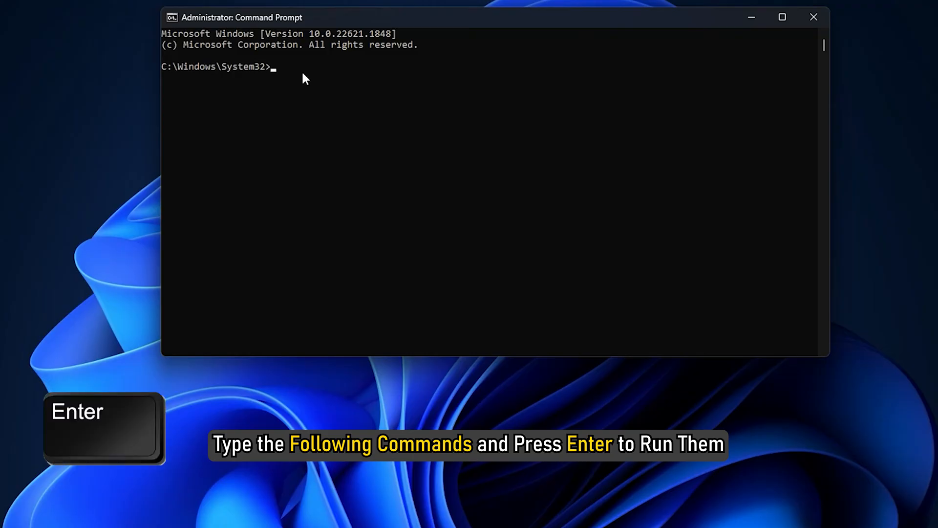
pyautogui.write('Dis')
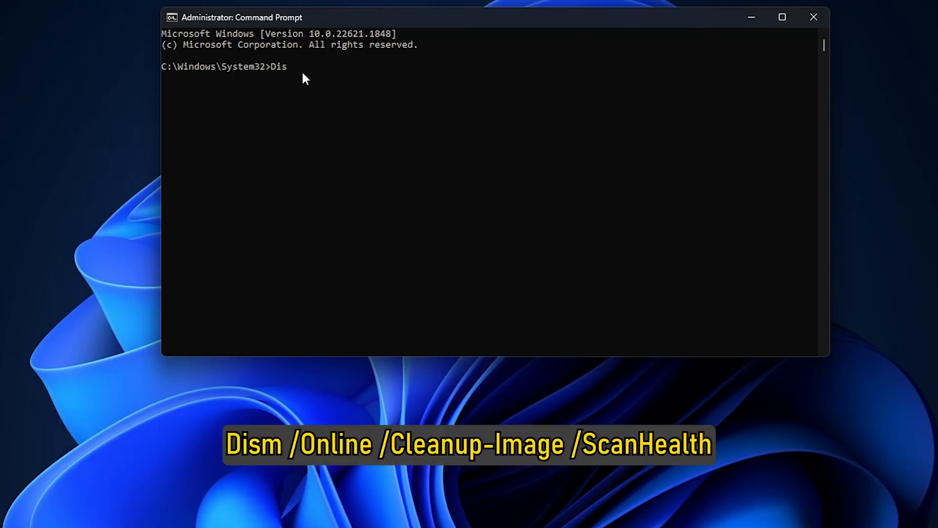
pyautogui.write('m /online /')
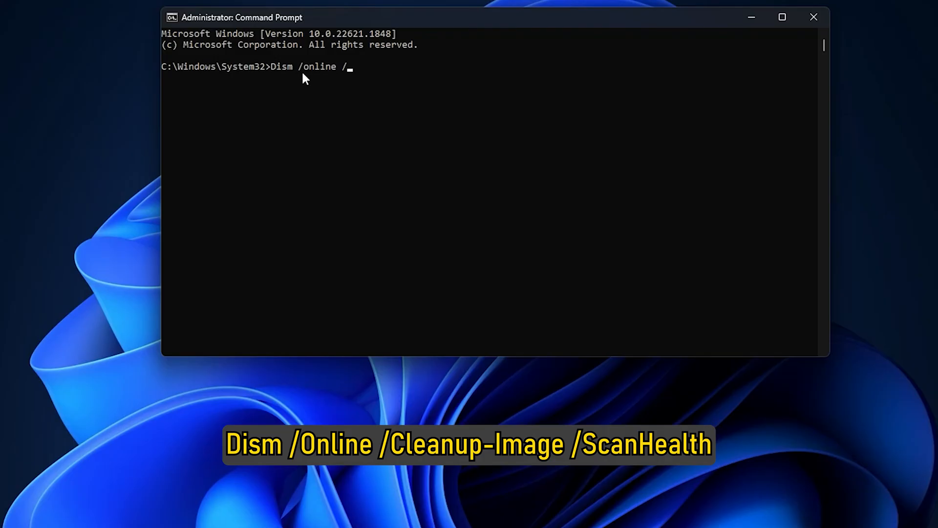
pyautogui.write('Cleanup-image /scanhealth')
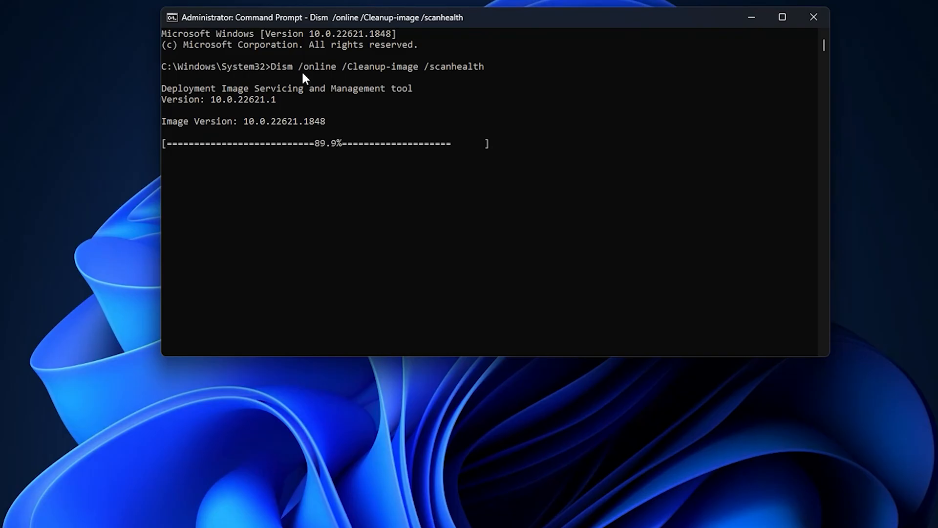
pyautogui.write('dism/')
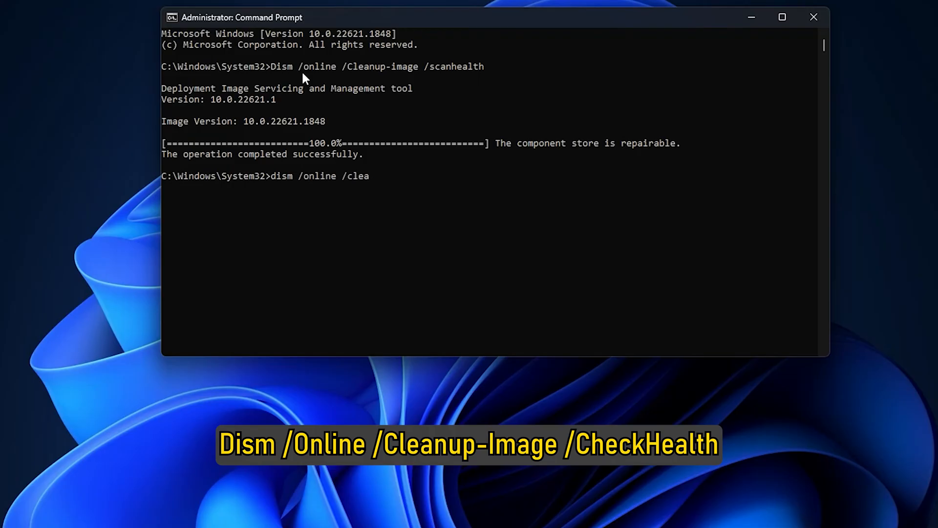
pyautogui.write('nup-image /checkhealth')
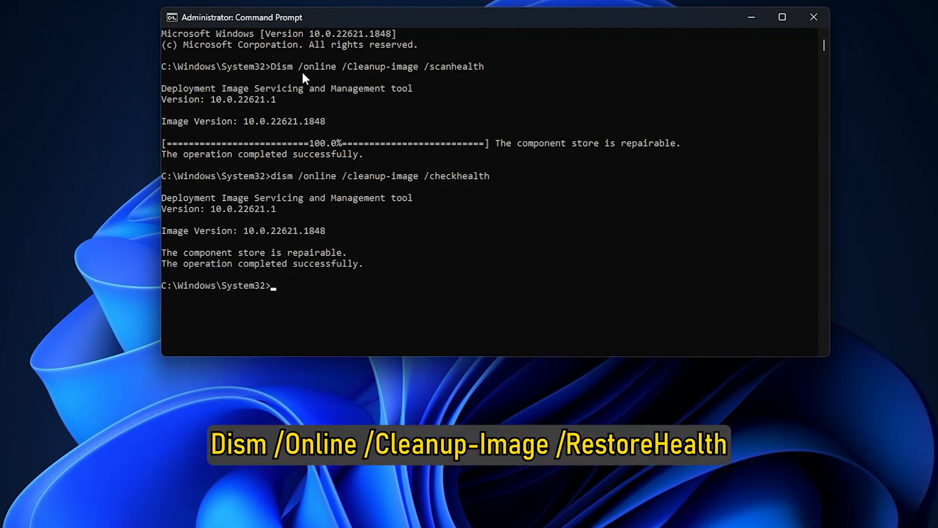
pyautogui.write('dism /online')
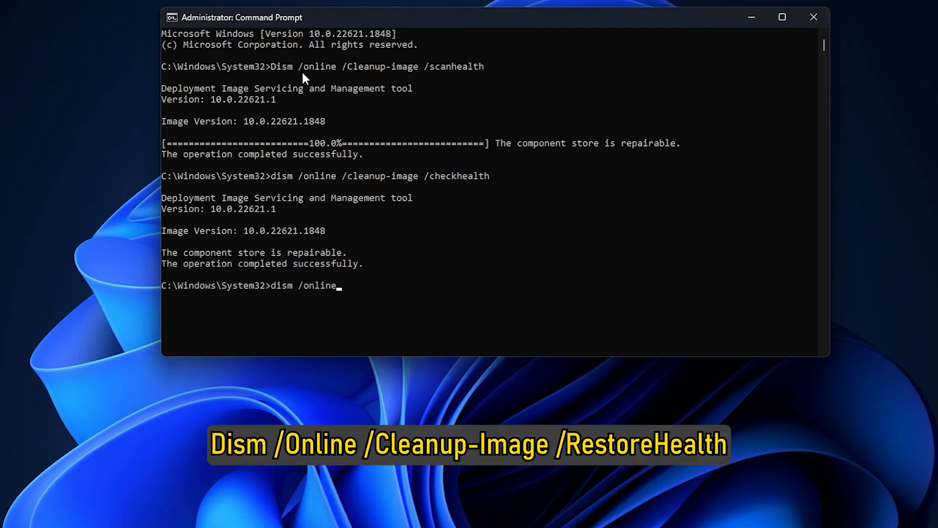
pyautogui.write('/cleanup')
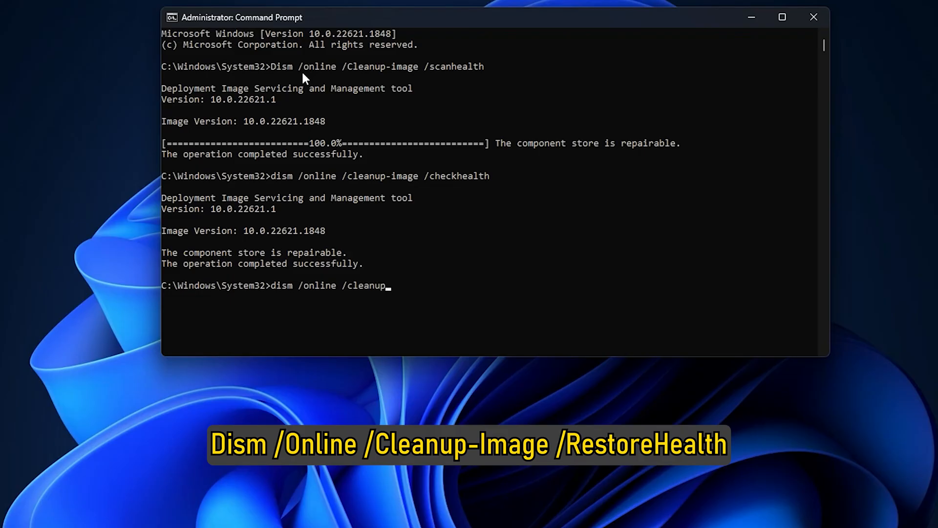
pyautogui.write('-image /rest')
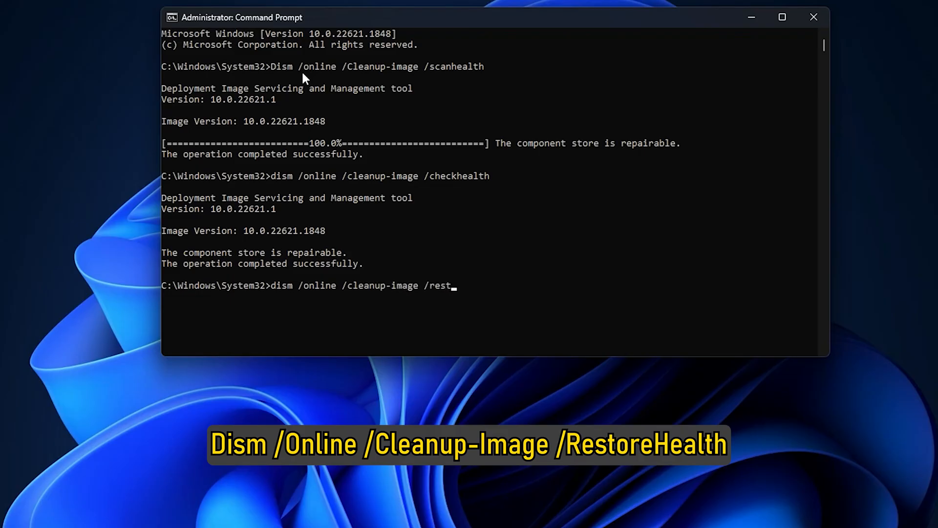
pyautogui.press('Enter')
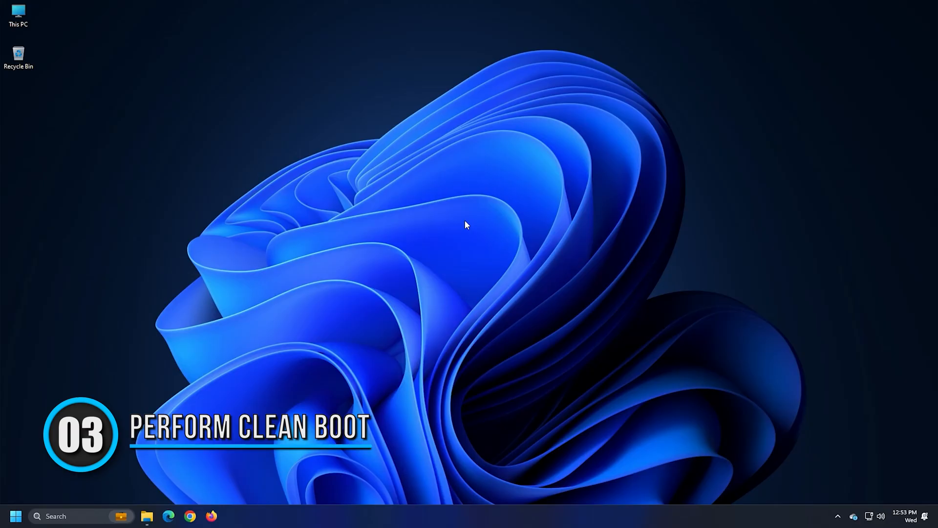
# Open the Run dialog with Win+R to launch msconfig.
pyautogui.press('Win+r')
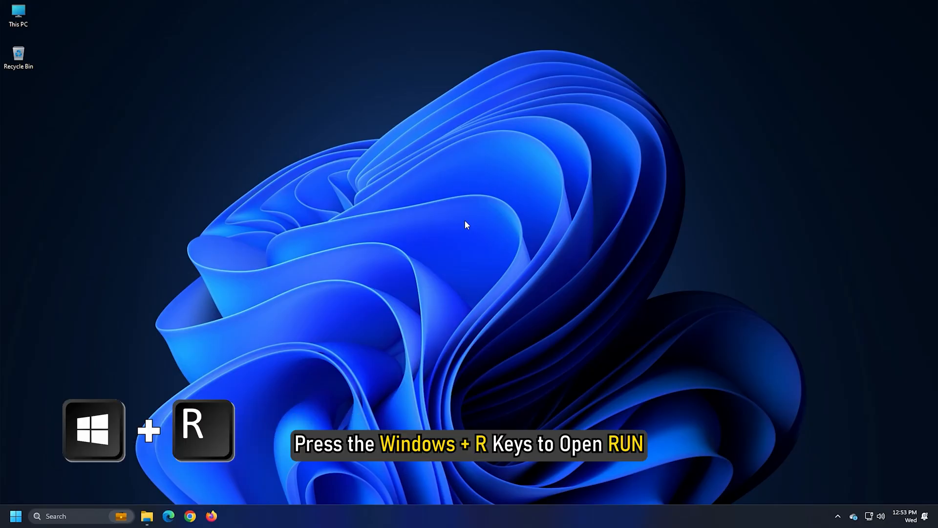
pyautogui.press('Win+r')
pyautogui.write('msconf')
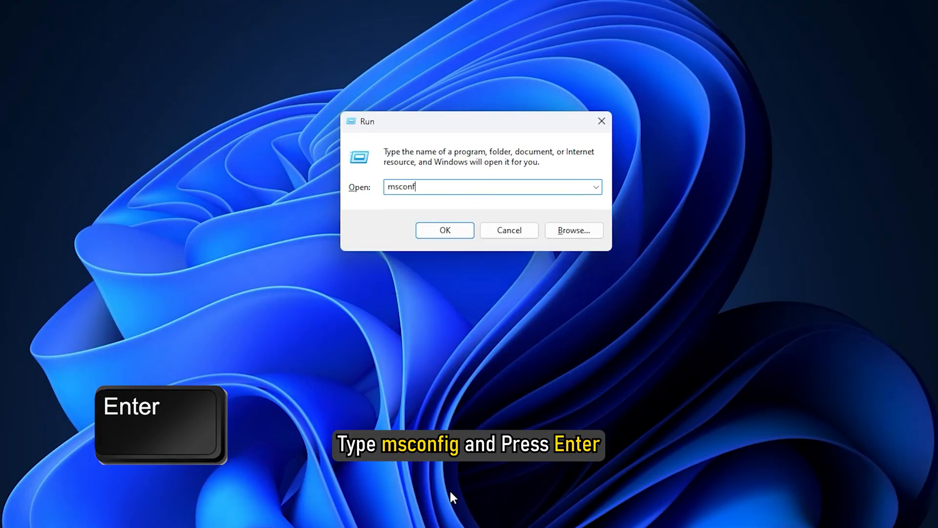
# Launch msconfig, choose Selective startup and uncheck Load startup items.
pyautogui.press('Enter')
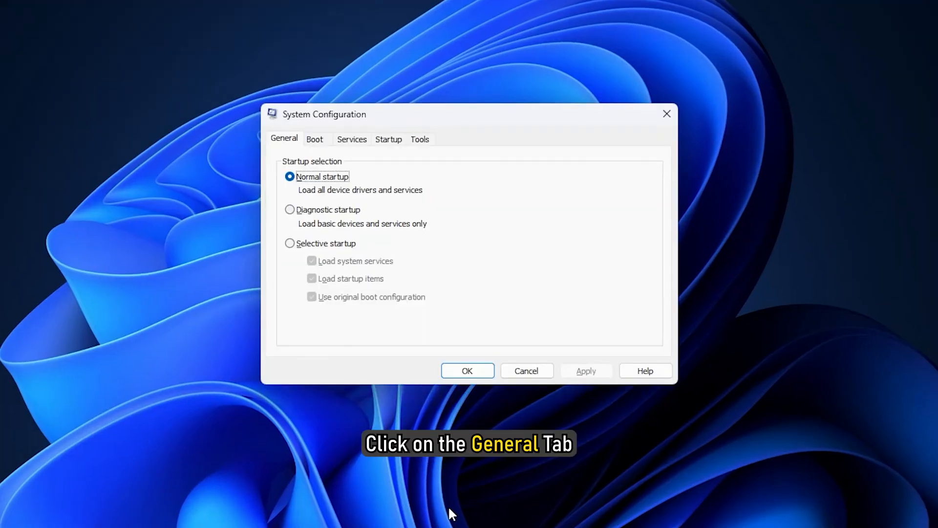
pyautogui.click(284, 138)
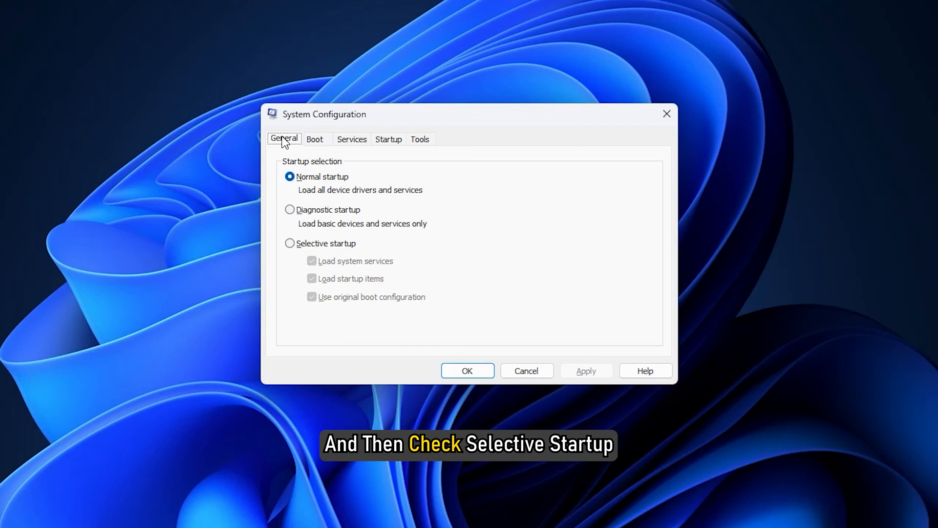
pyautogui.click(290, 244)
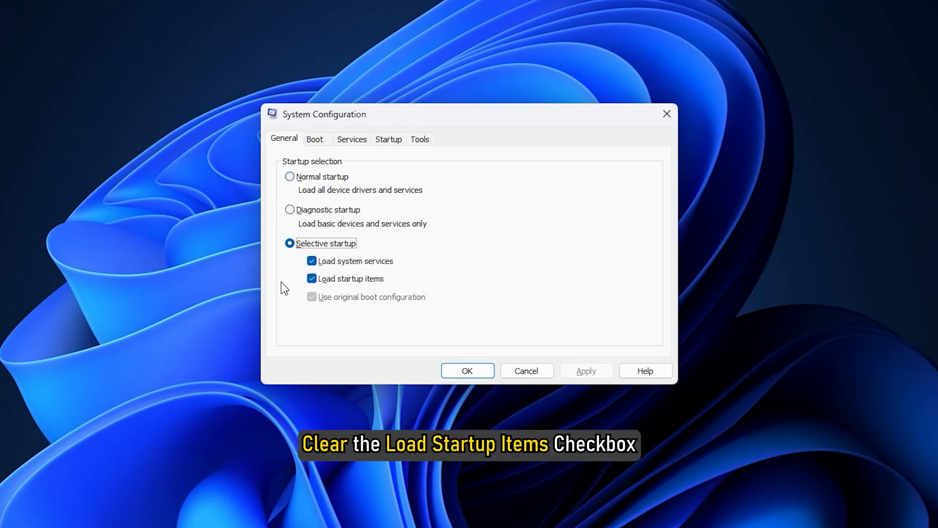
pyautogui.click(312, 278)
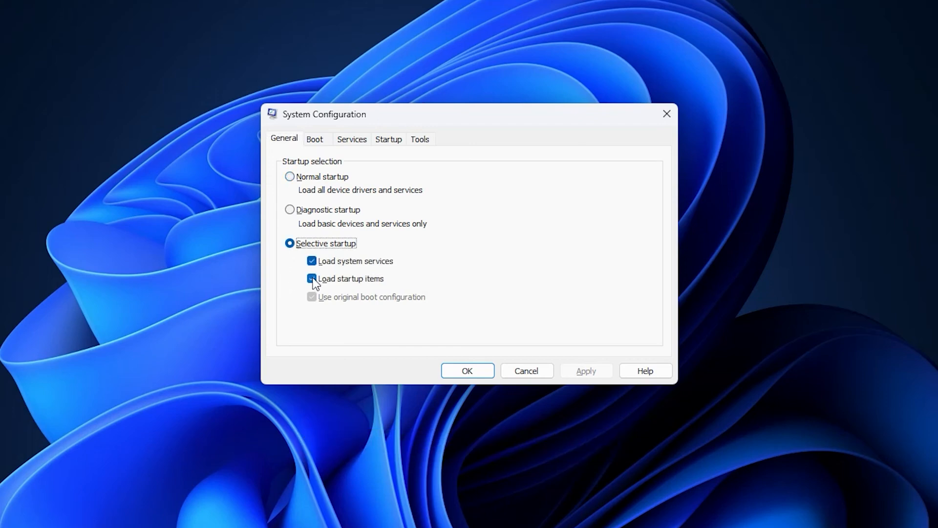
pyautogui.click(311, 278)
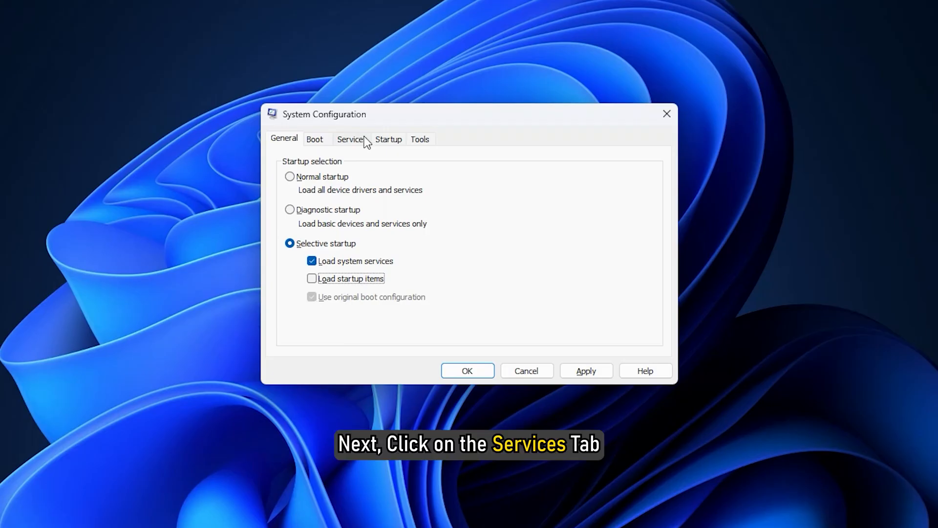
# On the Services tab, hide all Microsoft services and disable the rest.
pyautogui.click(350, 140)
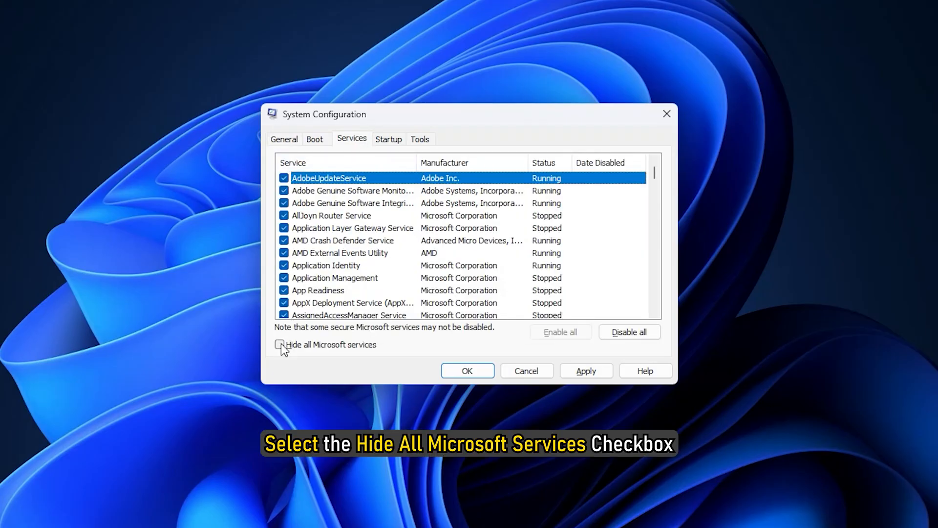
pyautogui.click(280, 345)
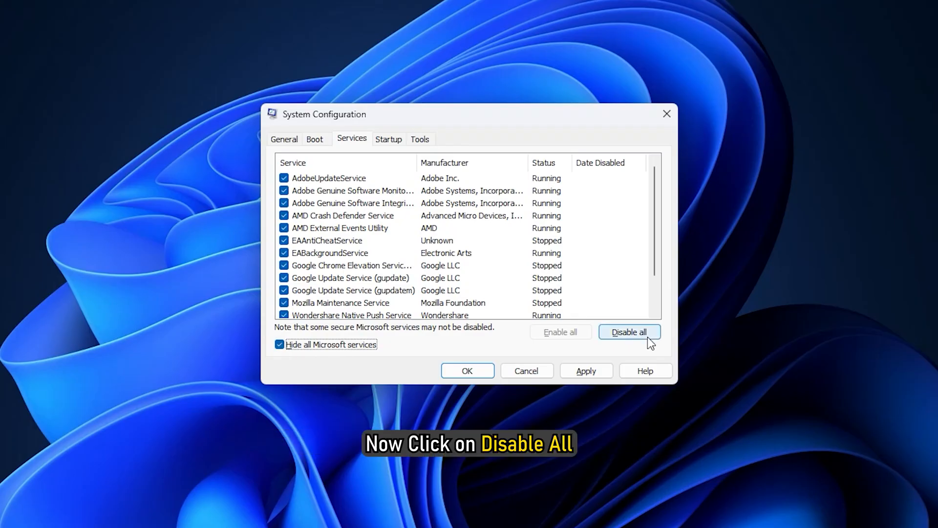
pyautogui.click(630, 332)
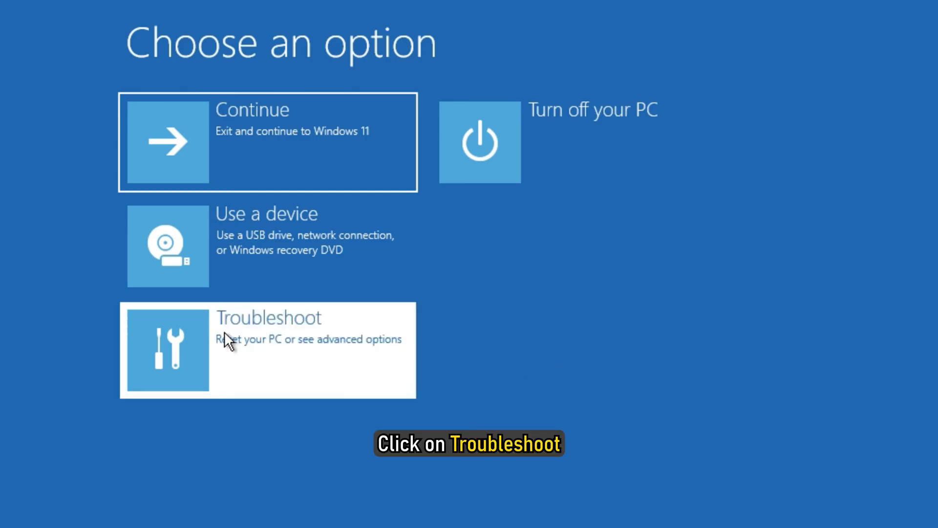
# Choose Troubleshoot, then Reset this PC.
pyautogui.click(267, 350)
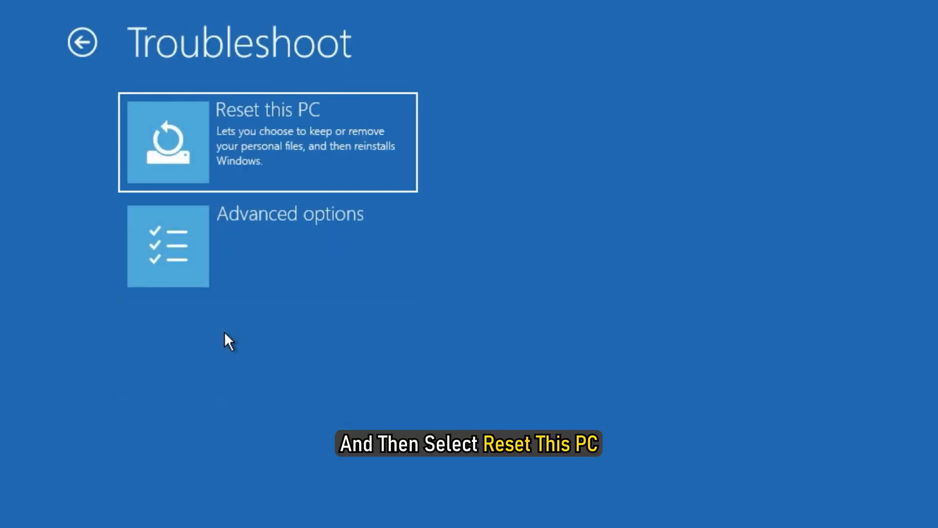
pyautogui.click(268, 144)
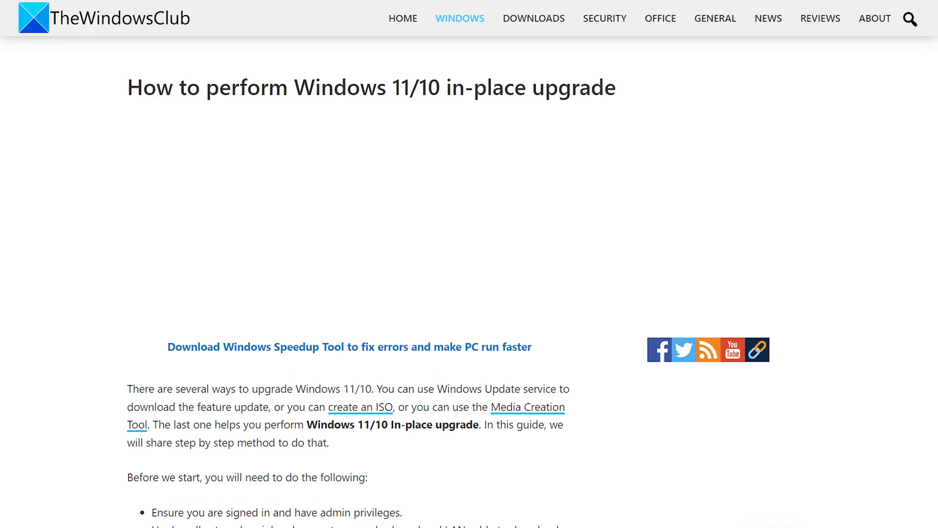
# Scroll through TheWindowsClub's Windows 11/10 in-place upgrade article.
pyautogui.scroll(-3)
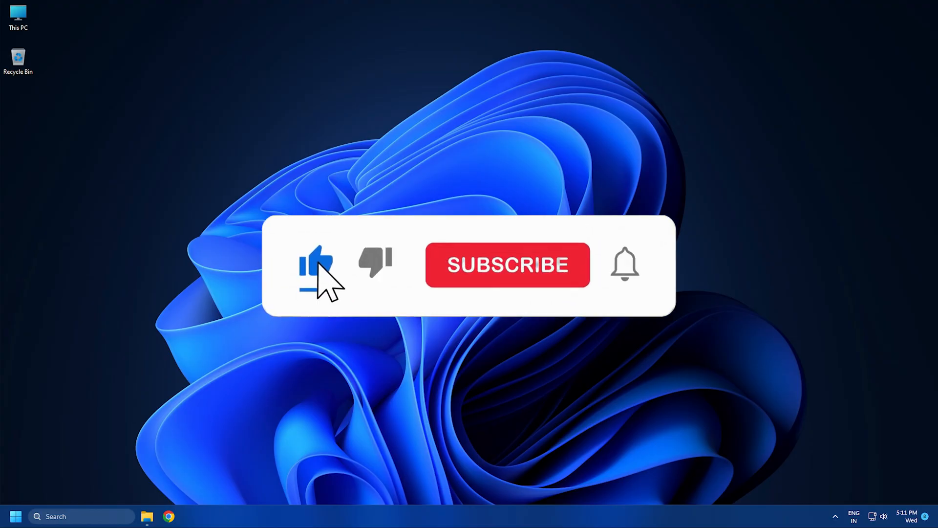
pyautogui.click(507, 265)
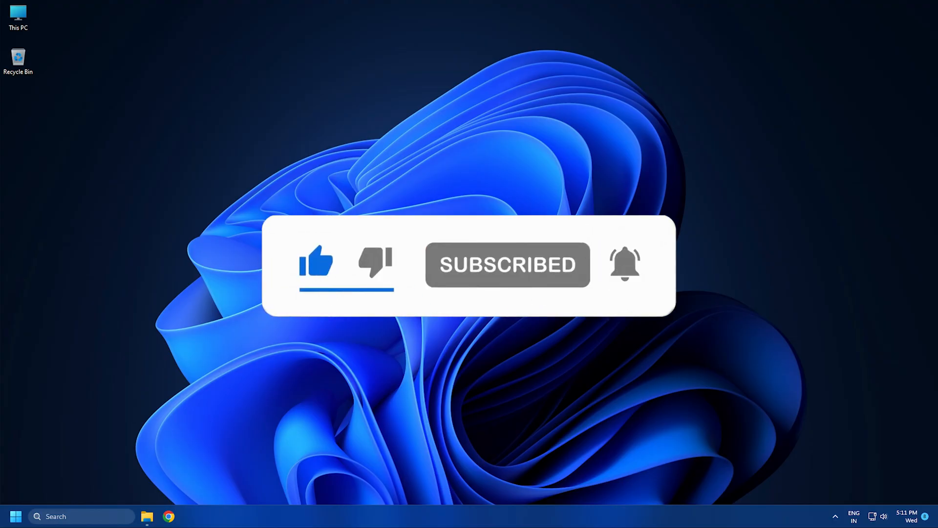